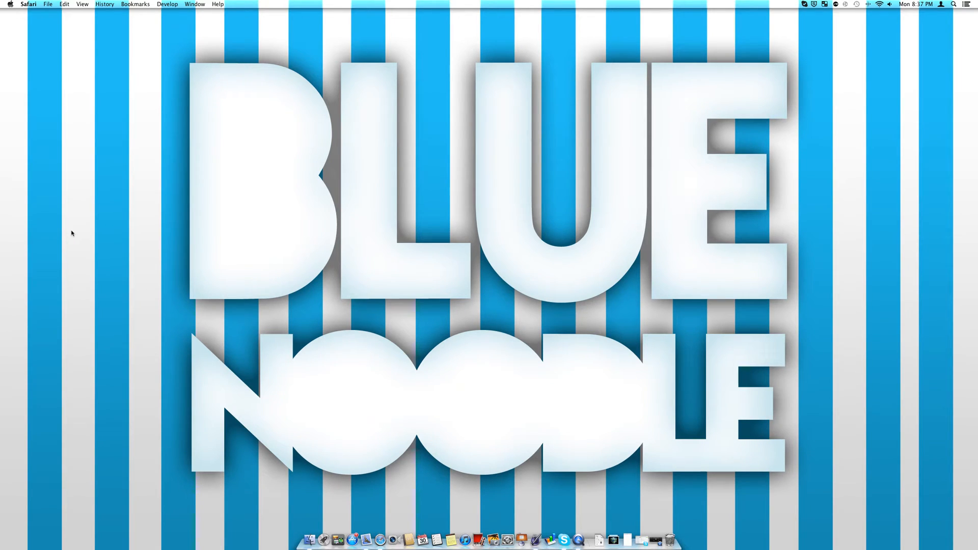
mouse_move(131, 287)
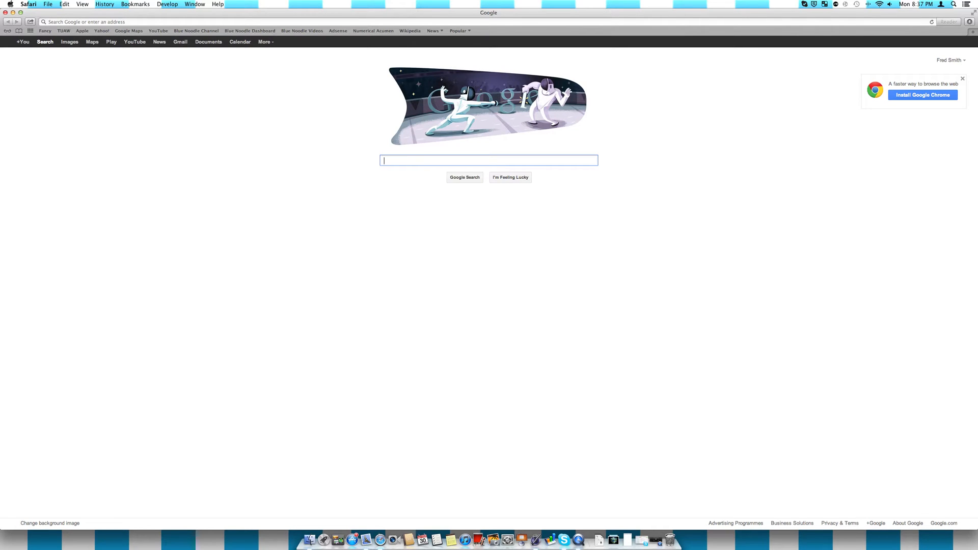
mouse_move(132, 205)
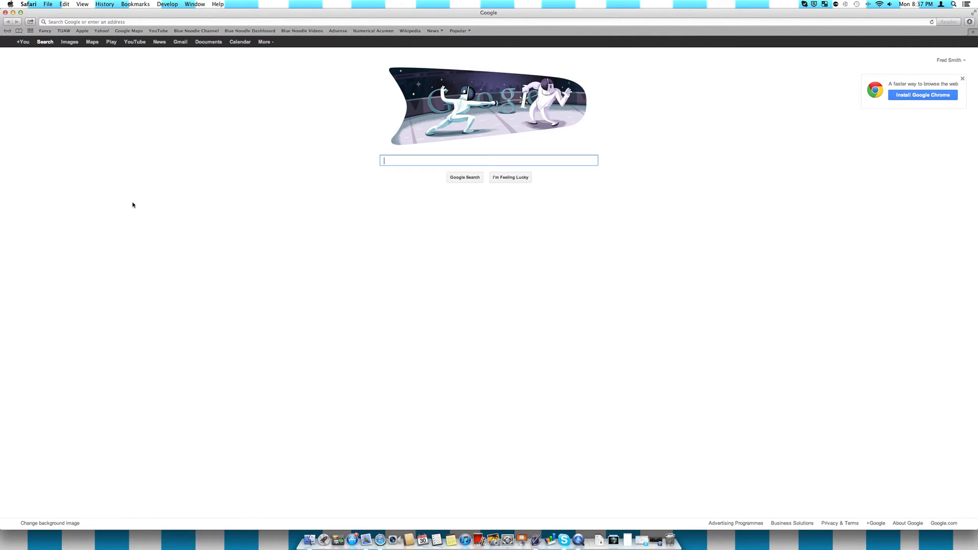
mouse_move(118, 70)
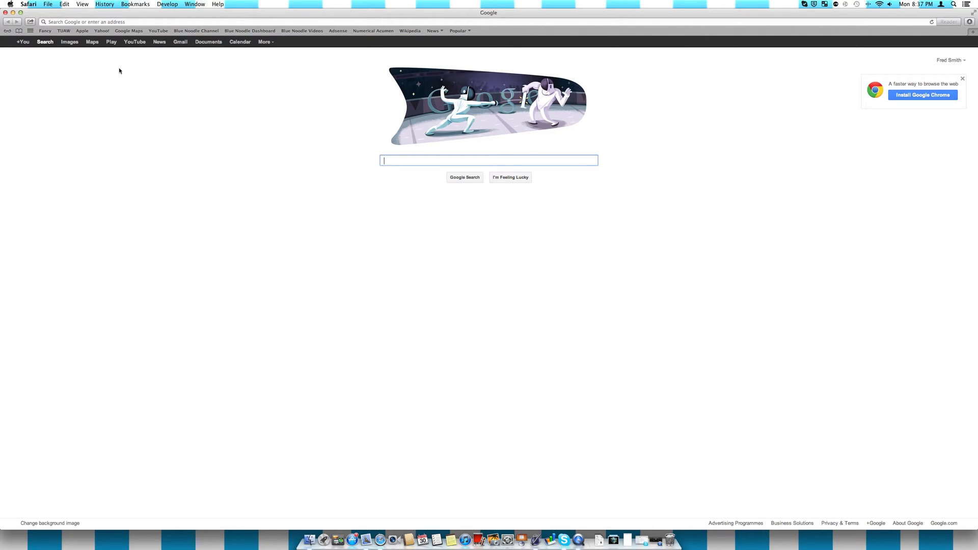
mouse_move(918, 35)
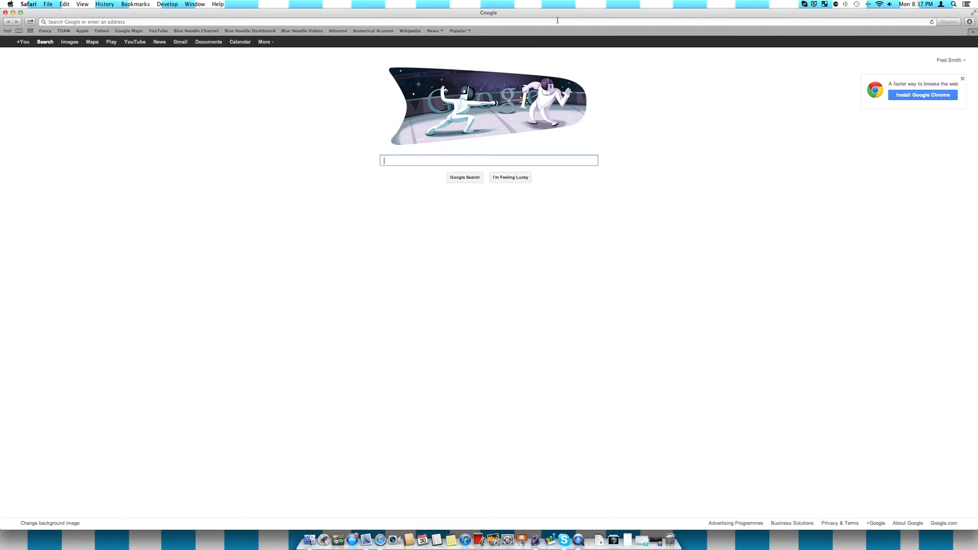
mouse_move(556, 21)
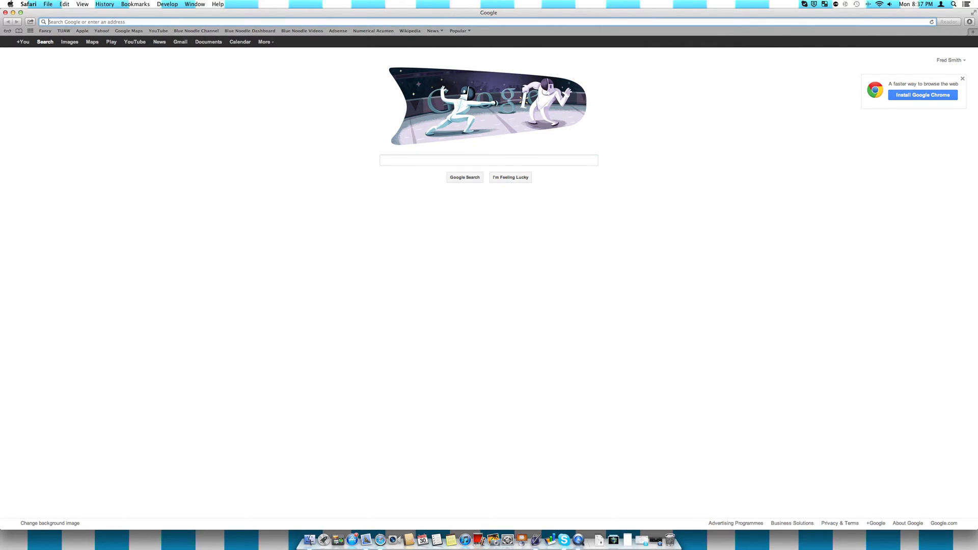
Search the web for 'cake recipes', then load the Blue Noodle channel on youtube.com.
type("cake recipes")
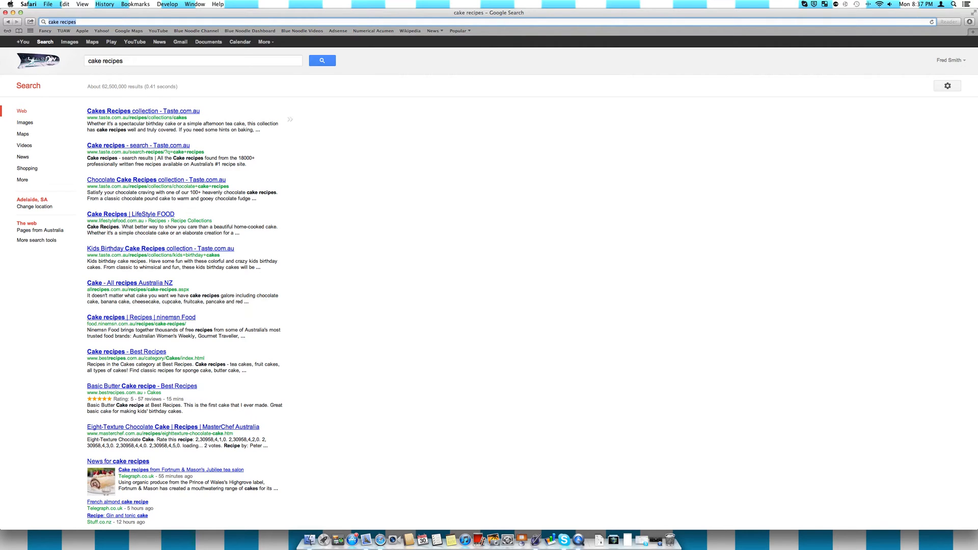
type("youtube.com/bluenoodlestudios")
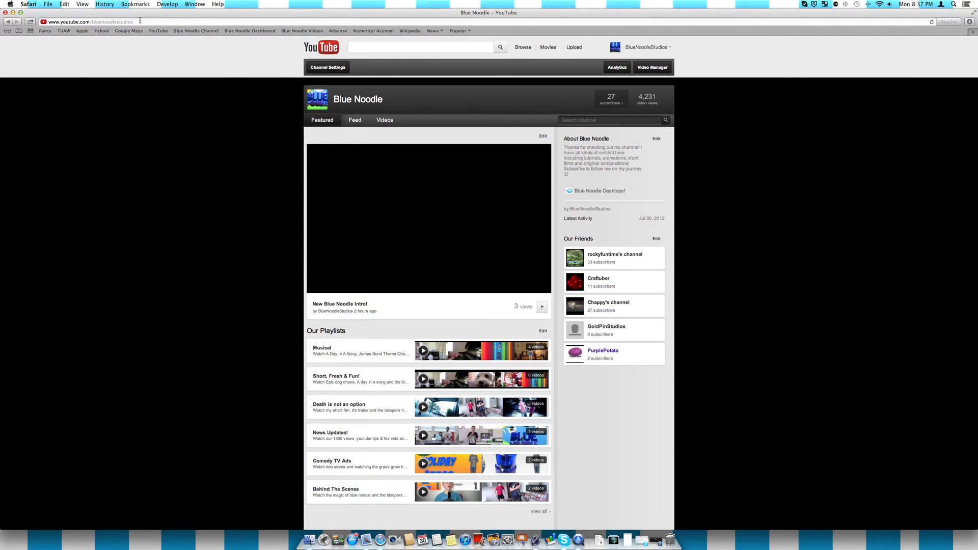
Add a second tab beside the YouTube channel and load google.com in it.
left_click(429, 218)
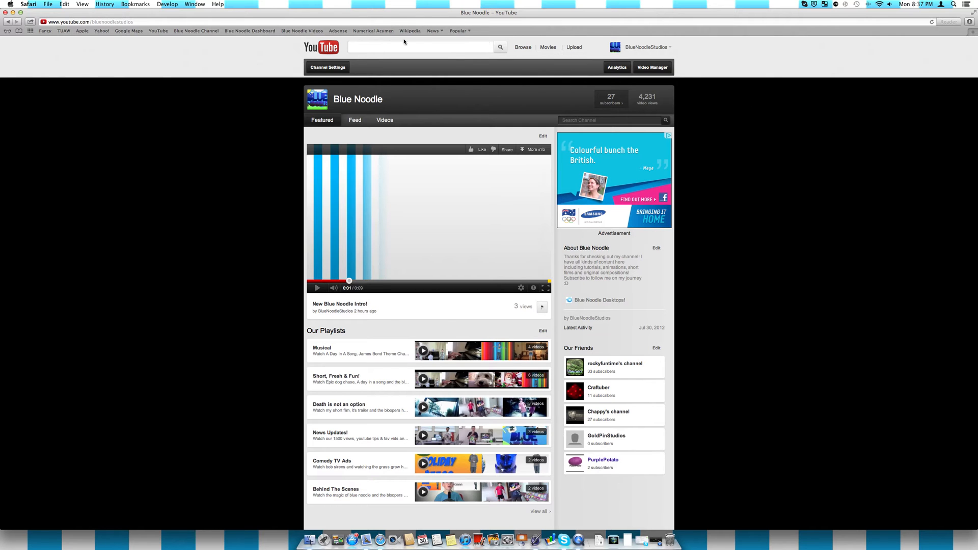
left_click(19, 22)
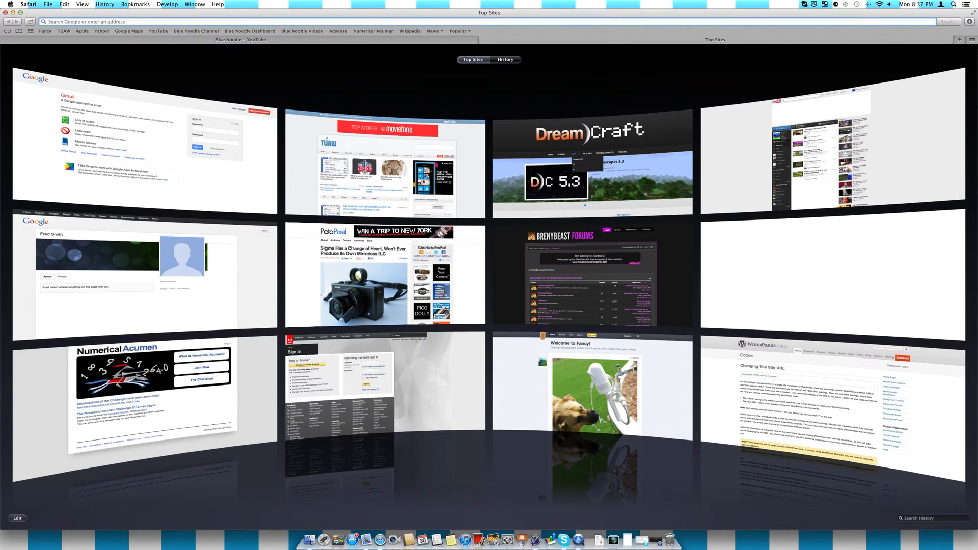
left_click(373, 31)
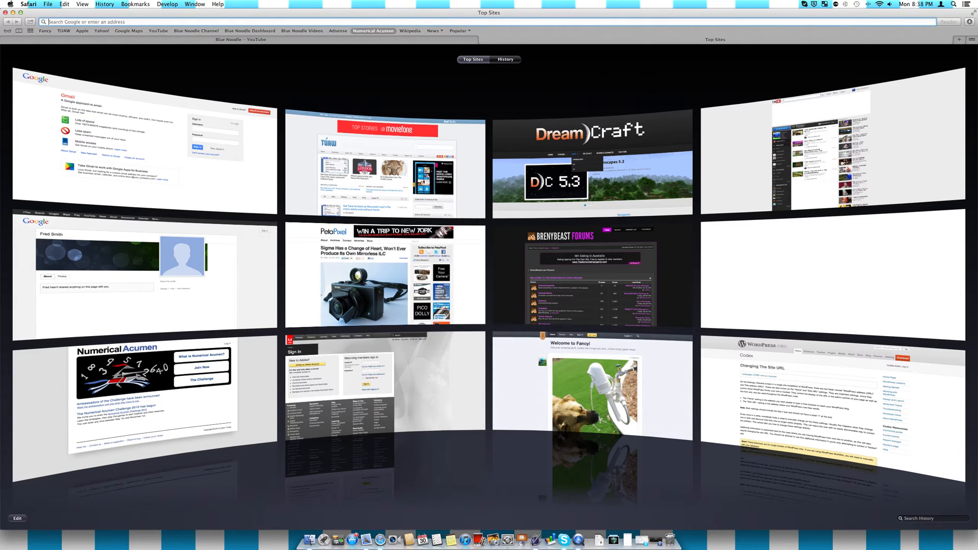
type("google.com.au")
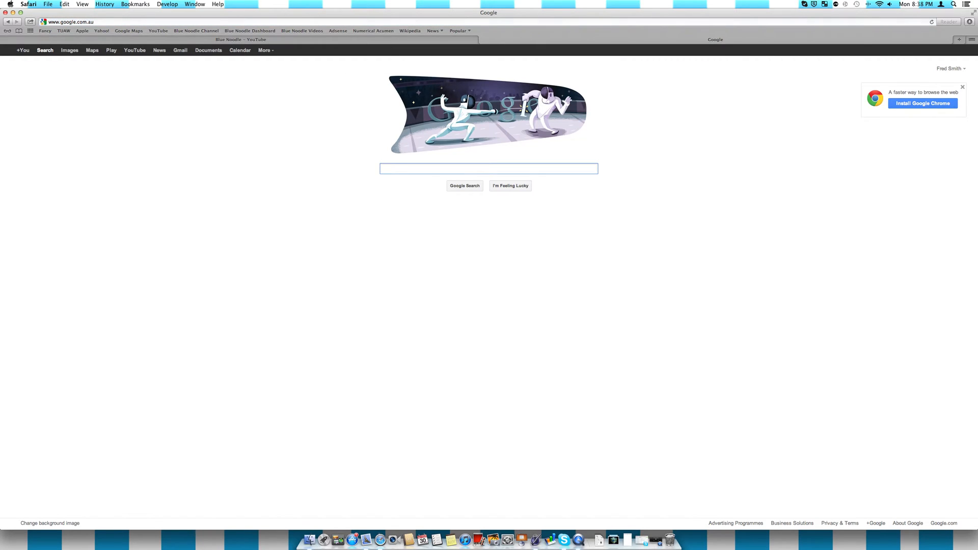
Enter the Show All Tabs overview to see both pages as side-by-side previews.
left_click(960, 40)
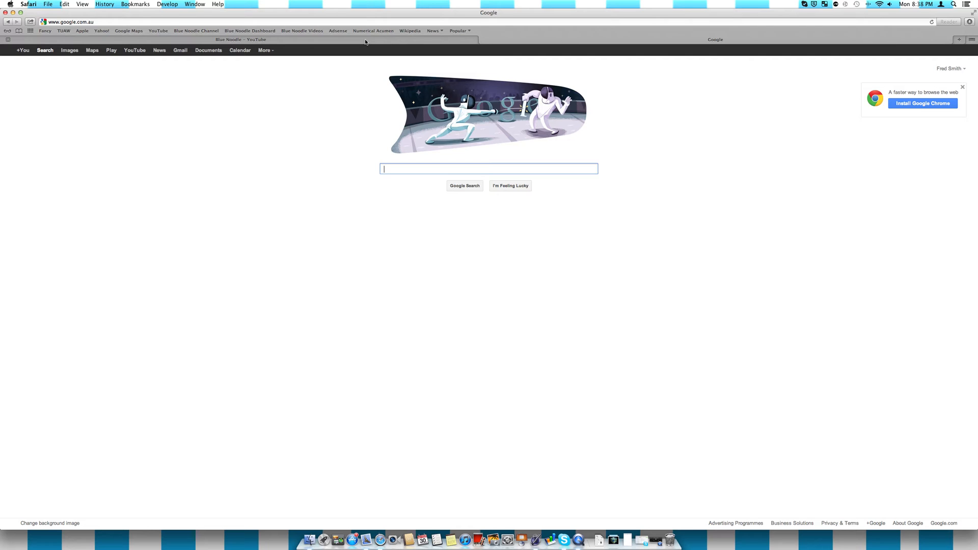
mouse_move(457, 48)
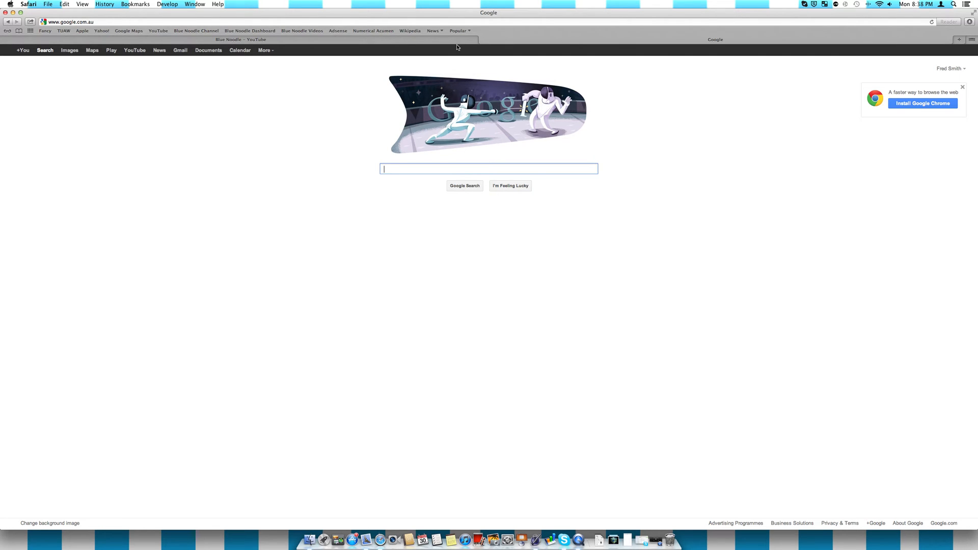
mouse_move(975, 40)
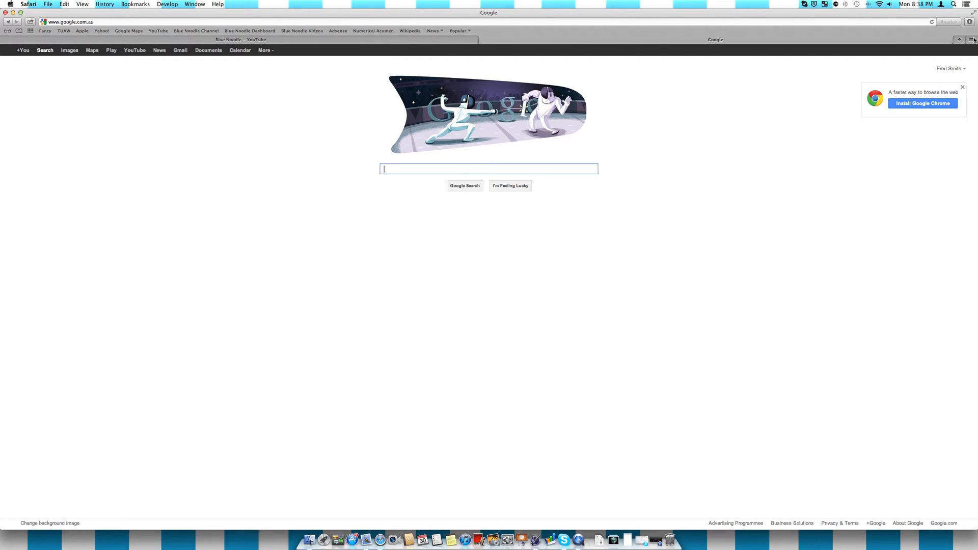
mouse_move(971, 39)
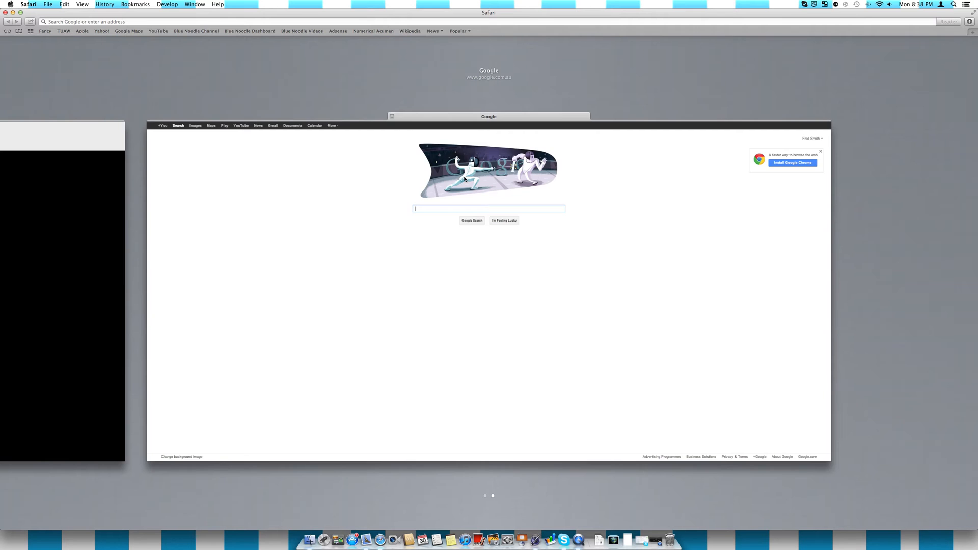
Switch from the tab overview back to the Blue Noodle YouTube channel tab.
left_click(196, 31)
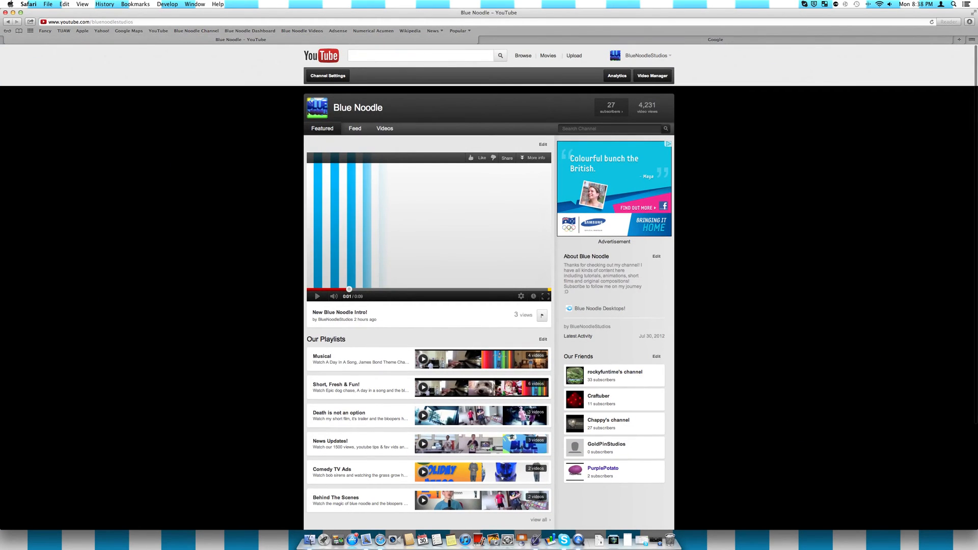
mouse_move(178, 175)
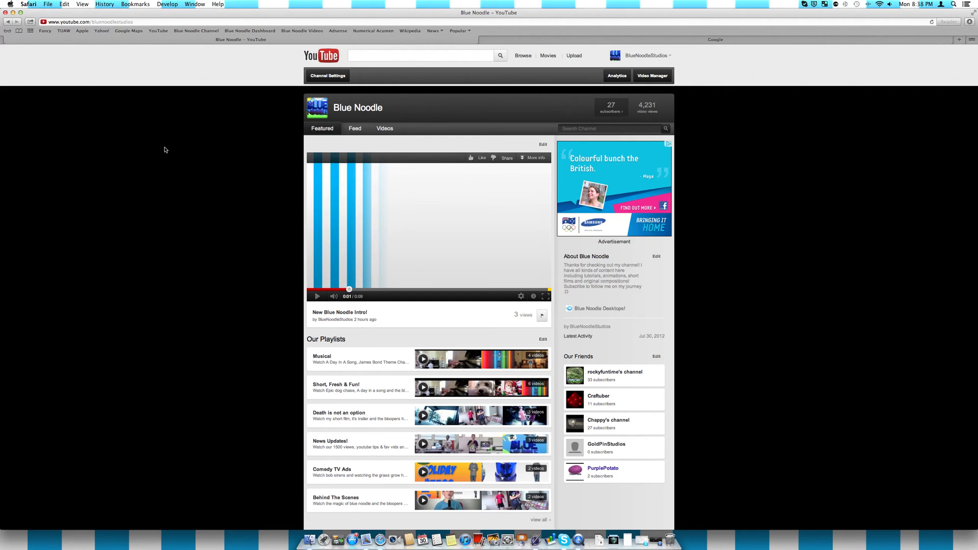
mouse_move(166, 138)
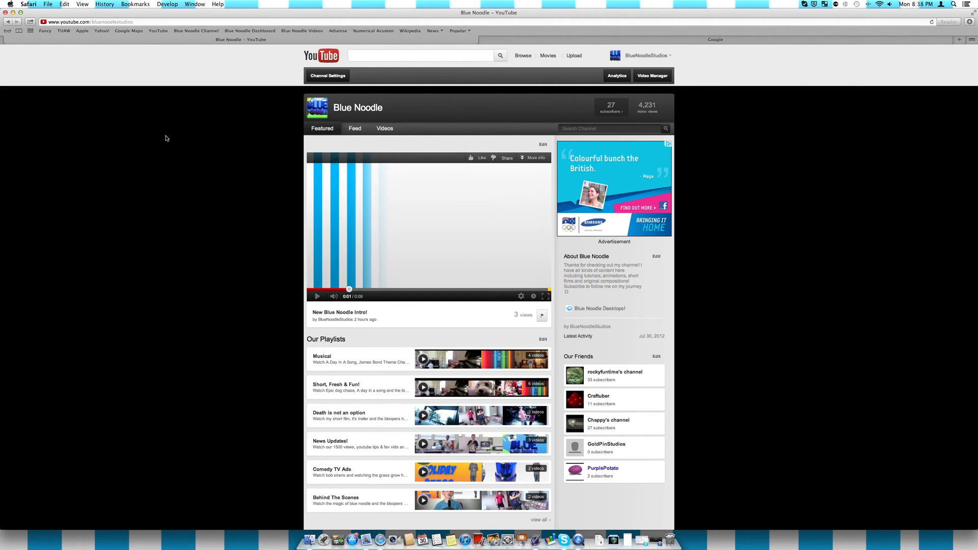
mouse_move(157, 58)
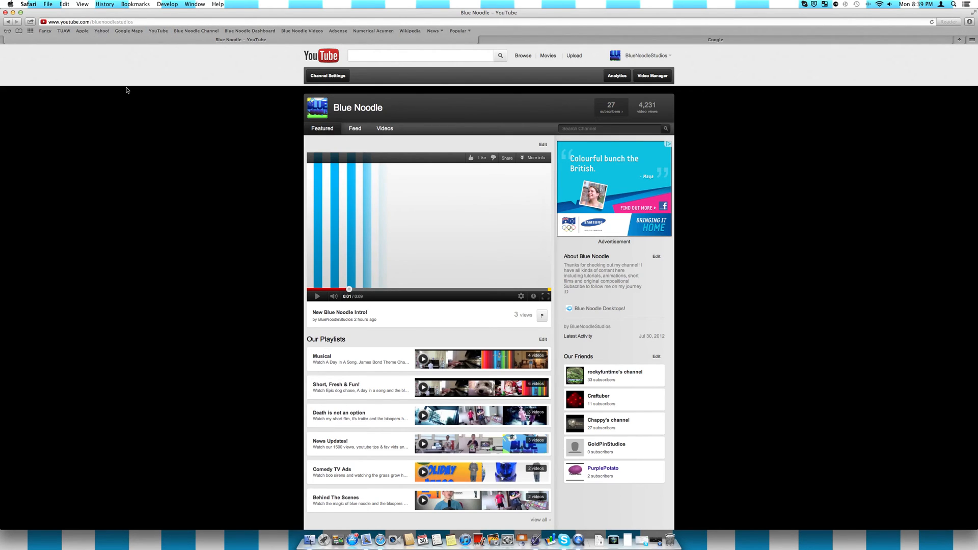
mouse_move(55, 39)
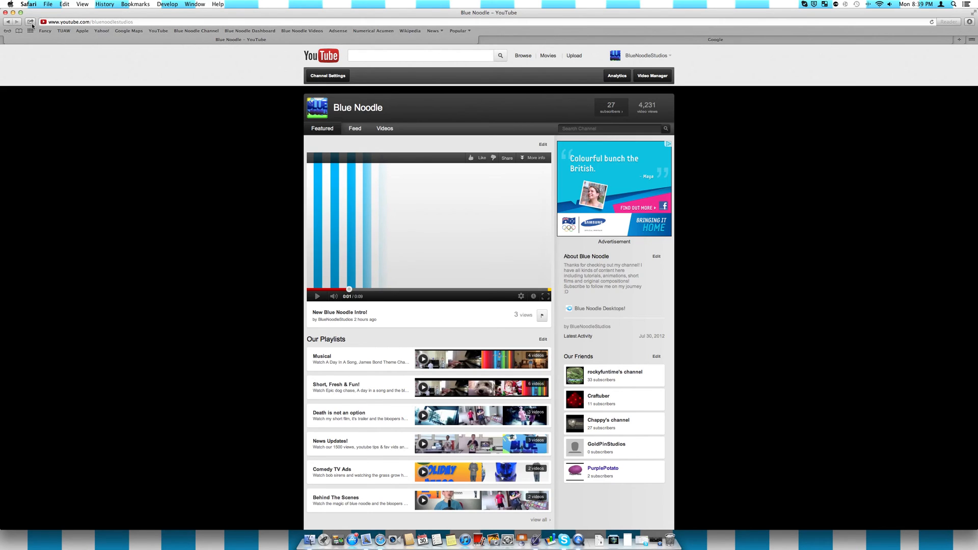
mouse_move(32, 29)
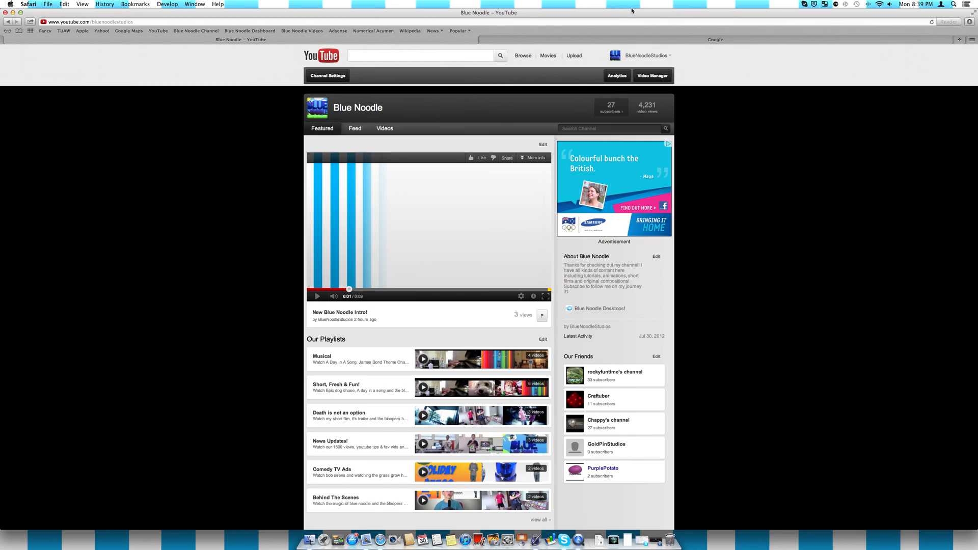
Show the Share menu for the Blue Noodle channel page, with bookmark and reading-list options.
left_click(30, 21)
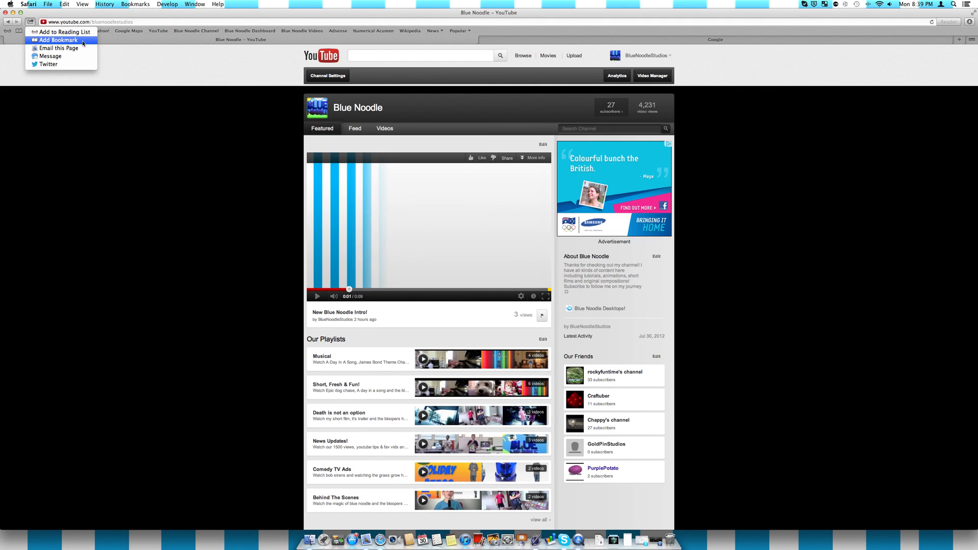
mouse_move(50, 56)
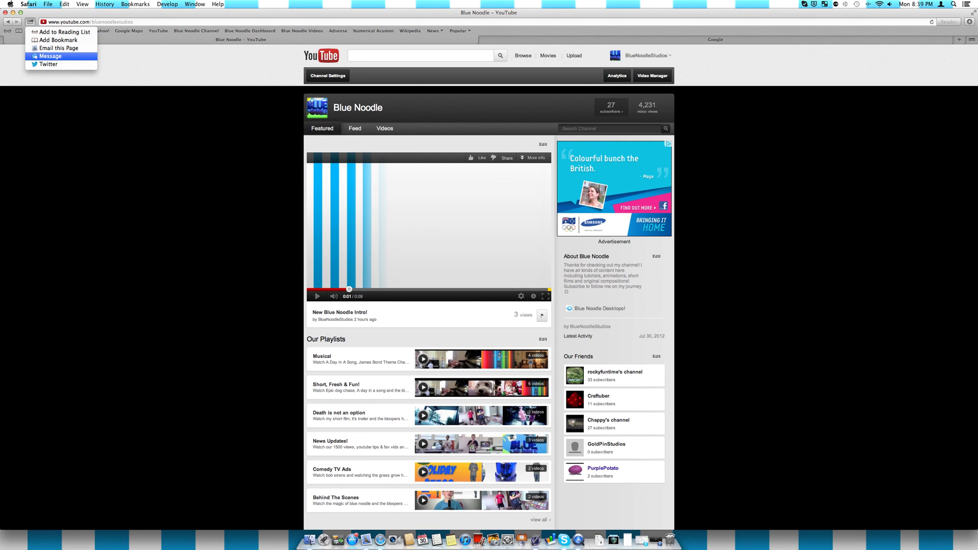
mouse_move(71, 84)
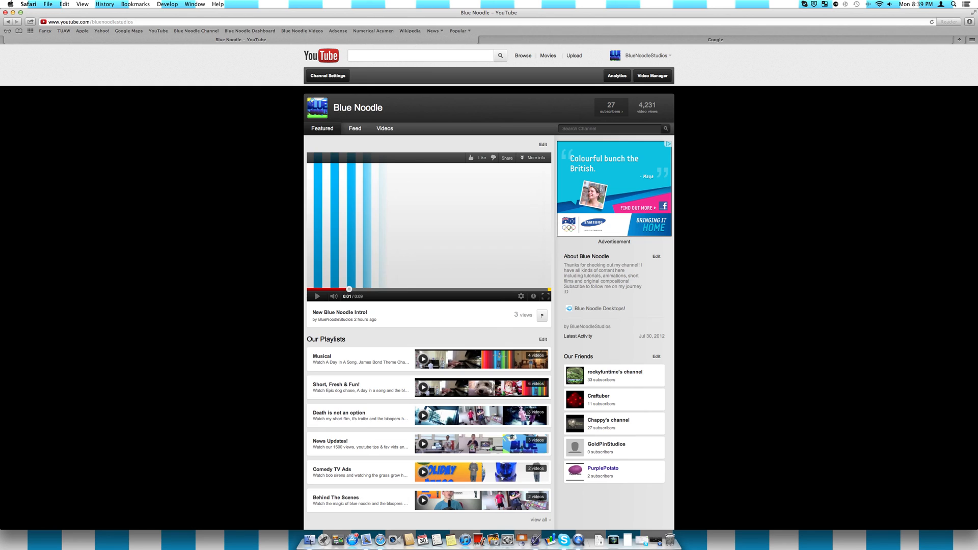
mouse_move(116, 168)
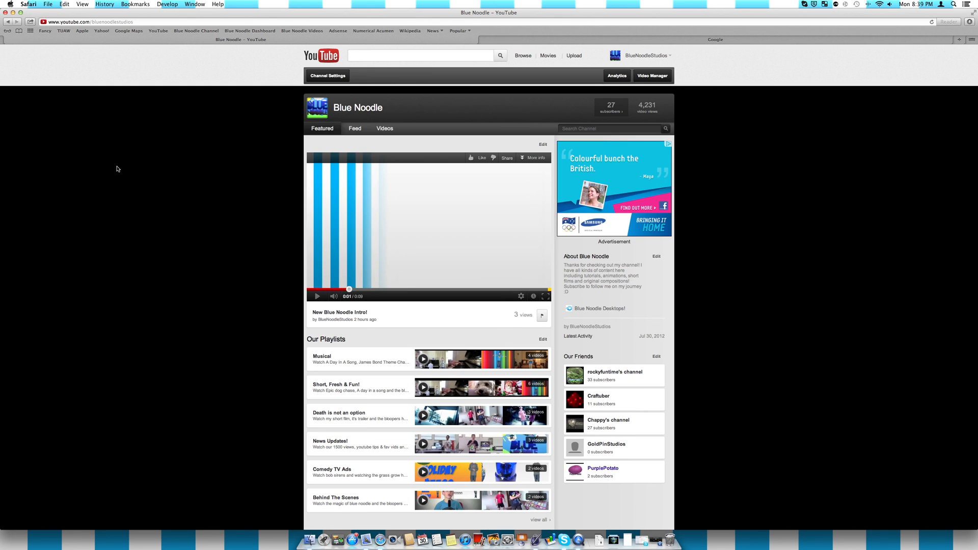